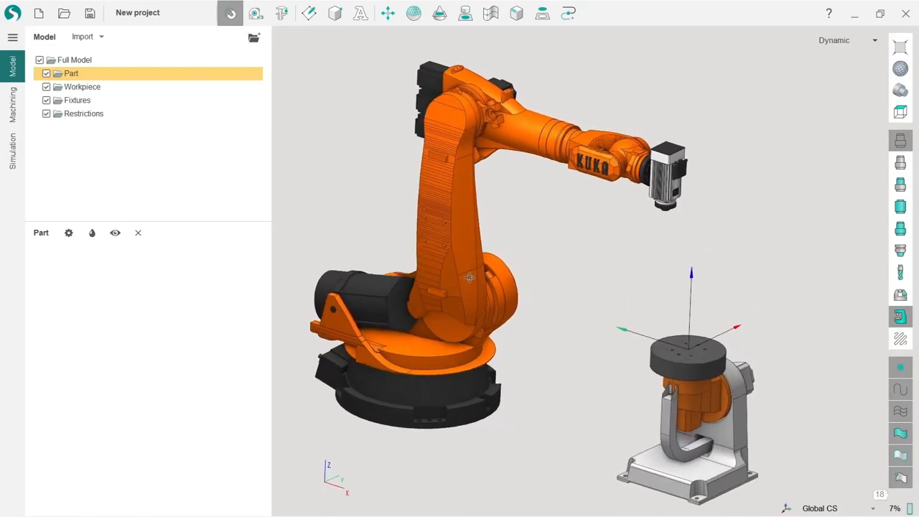
# - Start a new design for the Part showing its XY, YZ and ZX reference planes
pyautogui.scroll(-3)
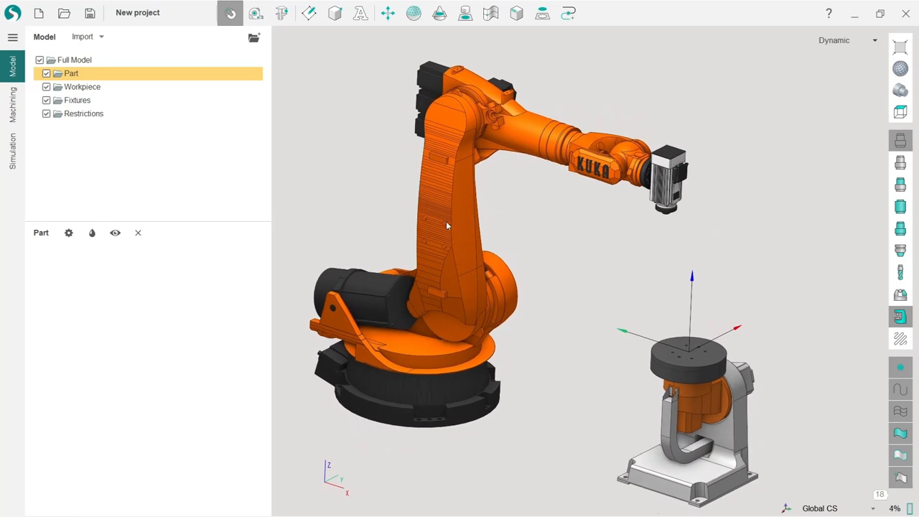
pyautogui.moveTo(445, 227); pyautogui.dragTo(471, 235)
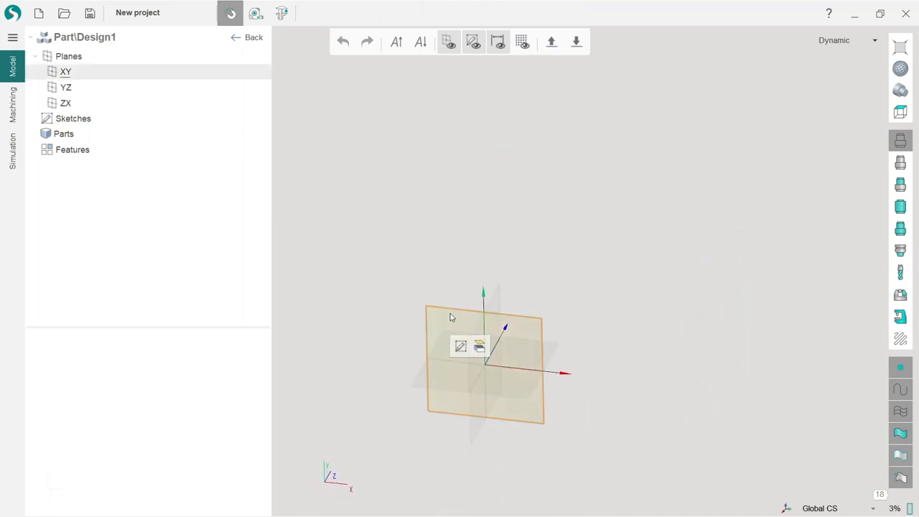
# - Sketch an arc on the XY plane and extrude it to Z 1000 to form Design1
pyautogui.click(460, 346)
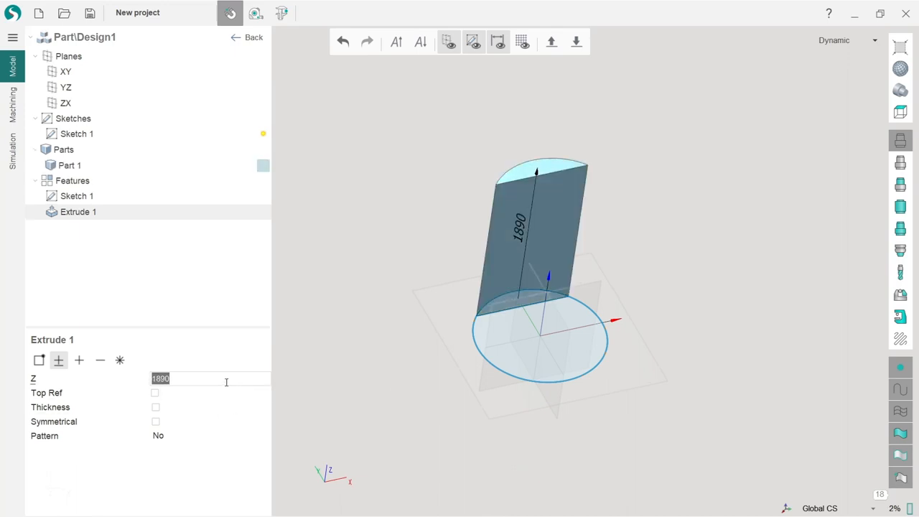
pyautogui.write('500')
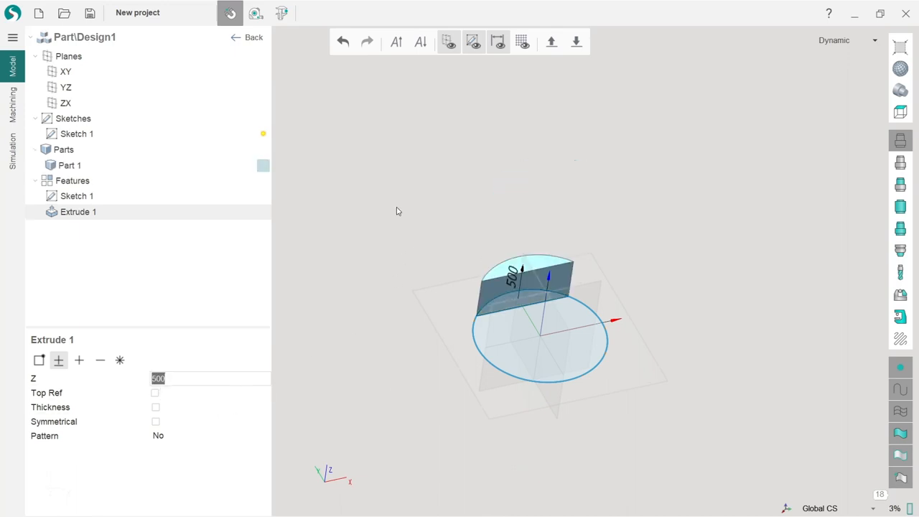
pyautogui.write('1')
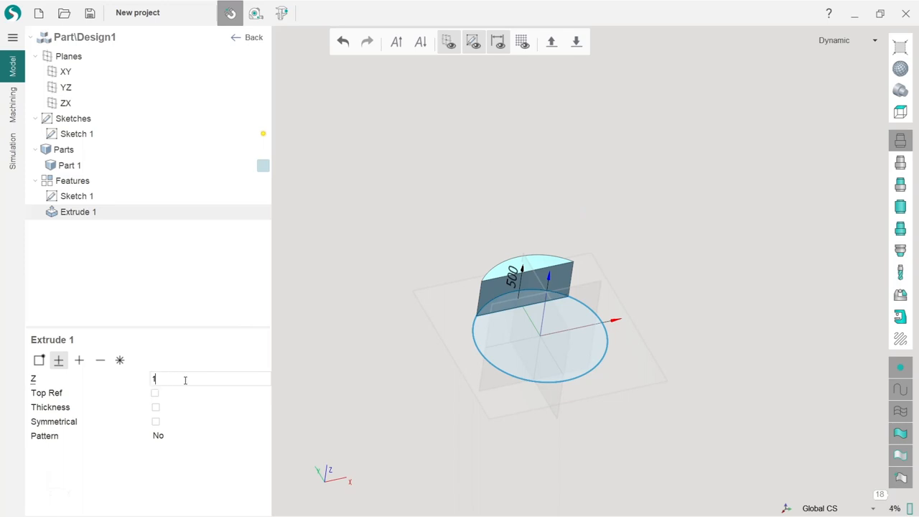
pyautogui.write('1000')
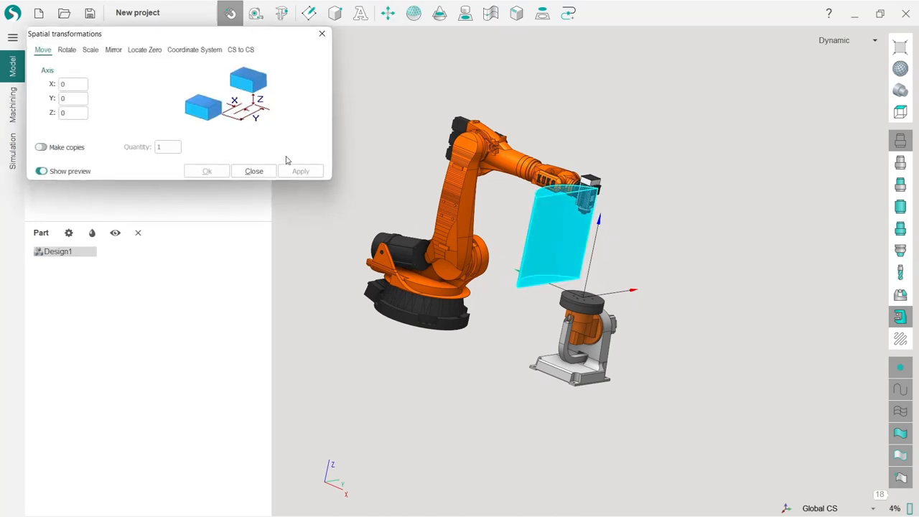
# - Scale Design1 by a factor of 0.5 and apply it
pyautogui.click(89, 49)
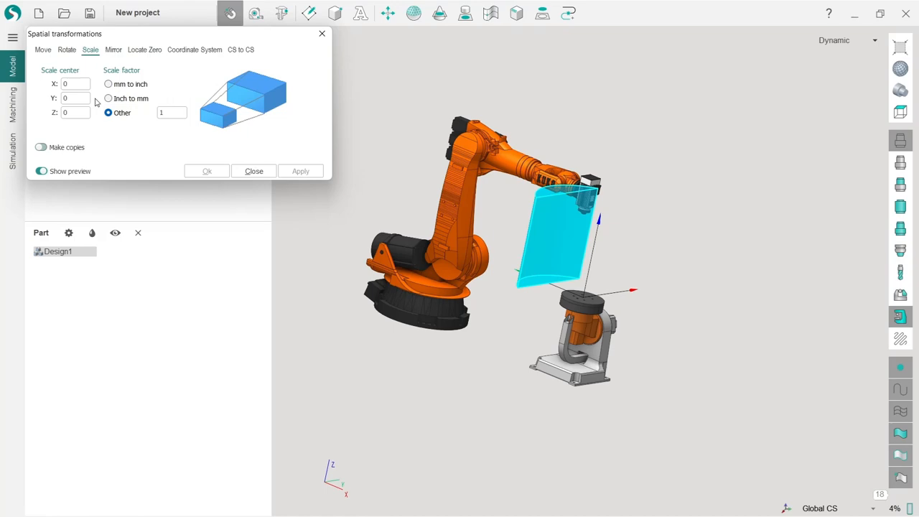
pyautogui.write('0.')
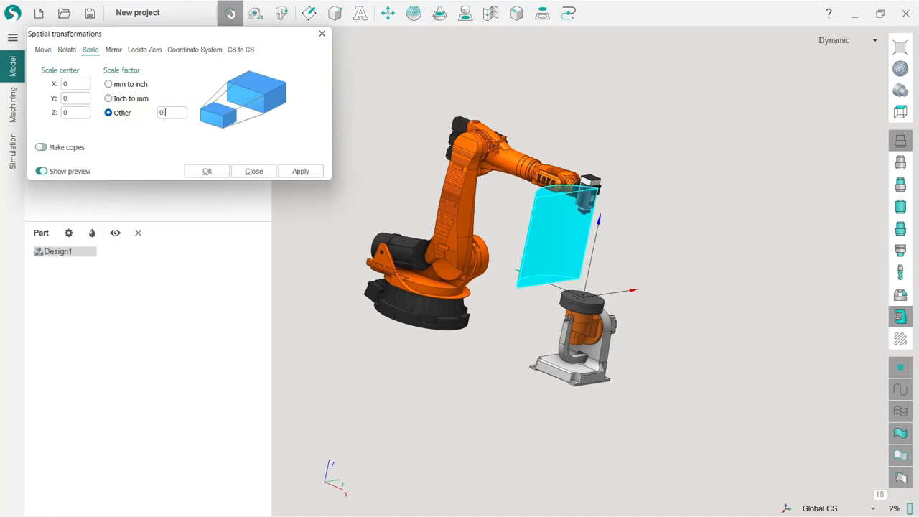
pyautogui.write('0.5')
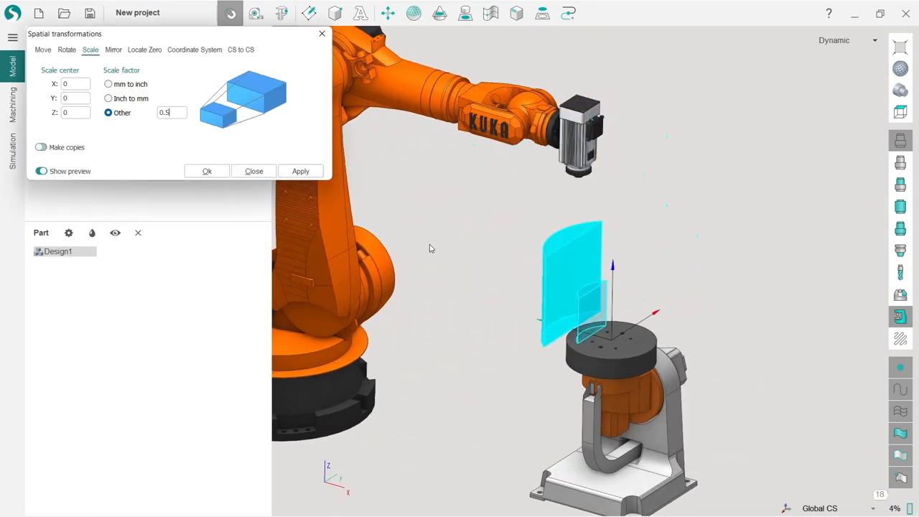
pyautogui.click(112, 49)
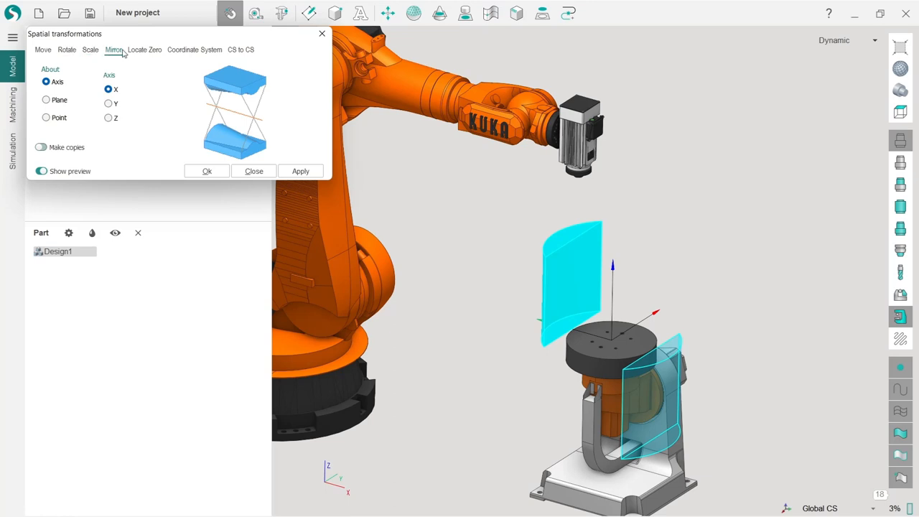
pyautogui.click(144, 49)
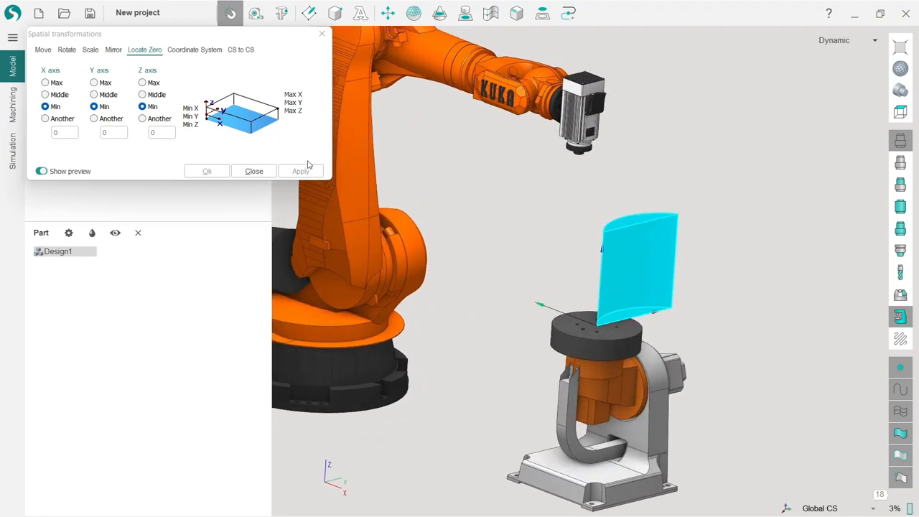
# - Rotate the part 90° about X and locate its zero onto the rotary table origin
pyautogui.click(66, 49)
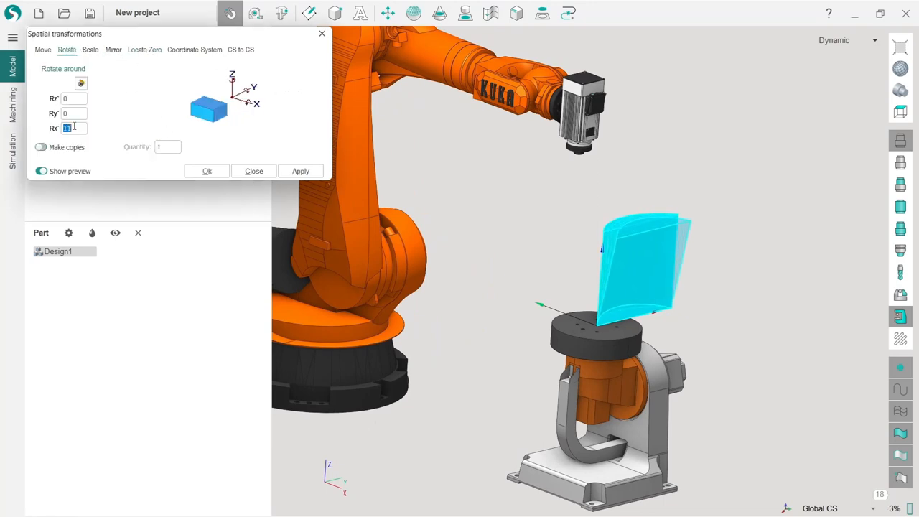
pyautogui.click(300, 171)
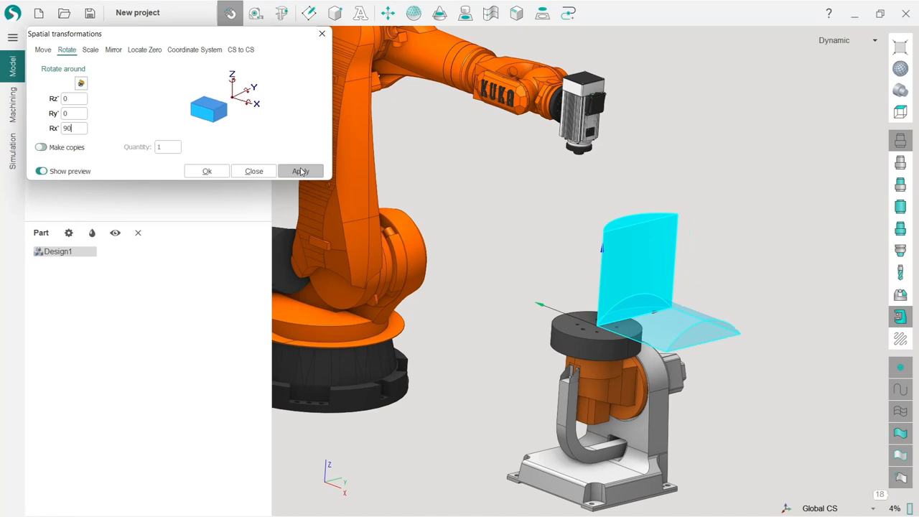
pyautogui.click(300, 171)
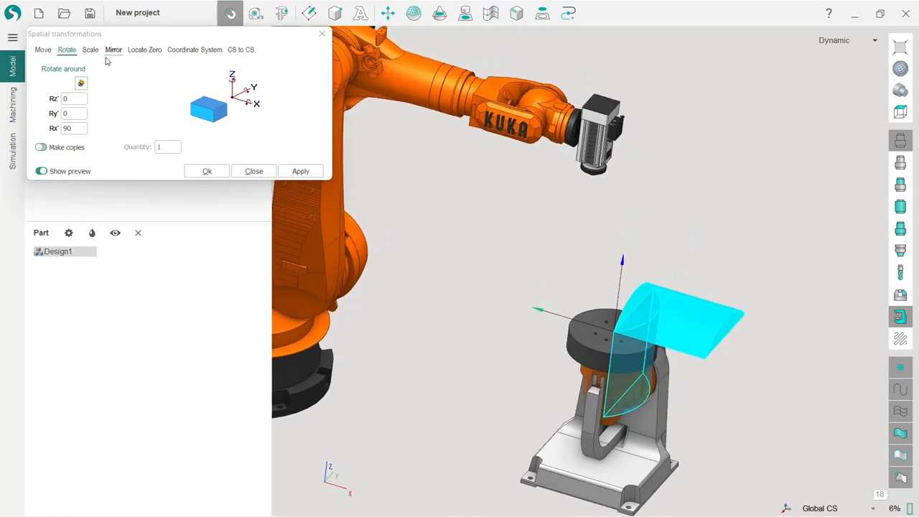
pyautogui.click(144, 48)
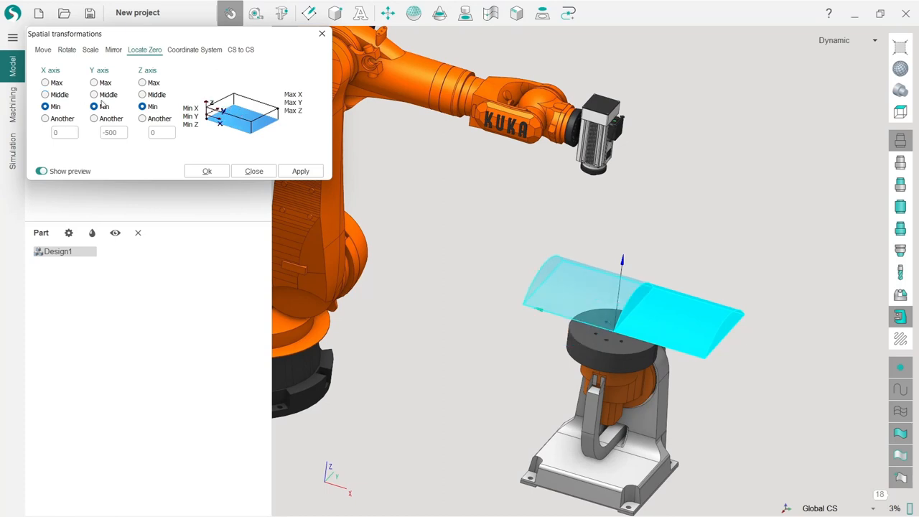
pyautogui.click(142, 95)
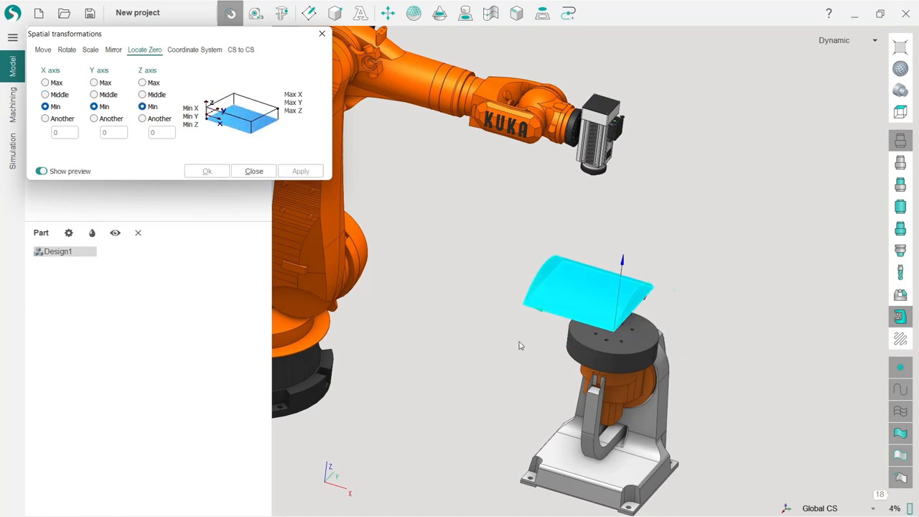
pyautogui.click(254, 171)
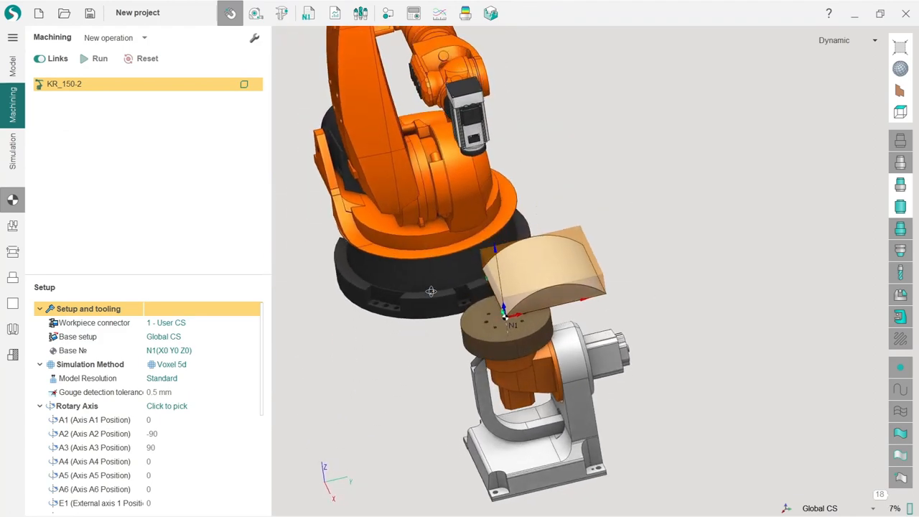
# - In the base setup, attach the workpiece to connector 1 - User CS
pyautogui.click(78, 336)
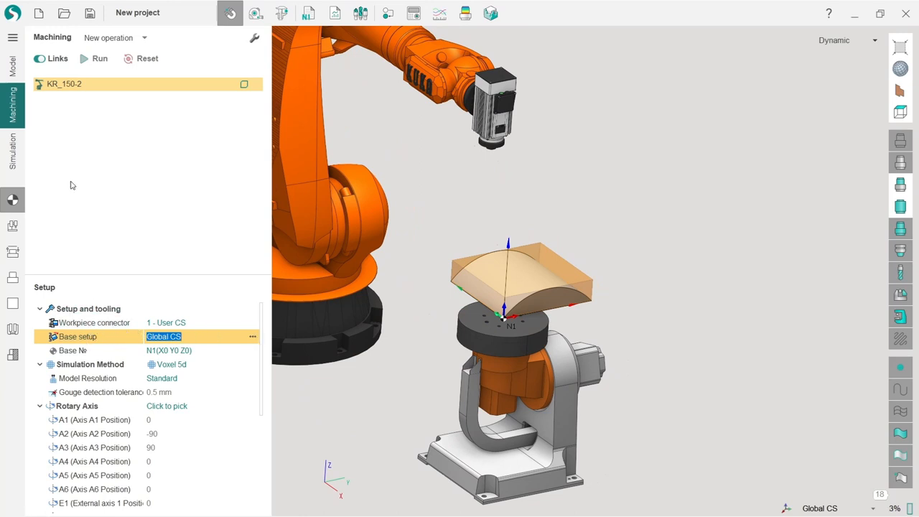
pyautogui.click(95, 322)
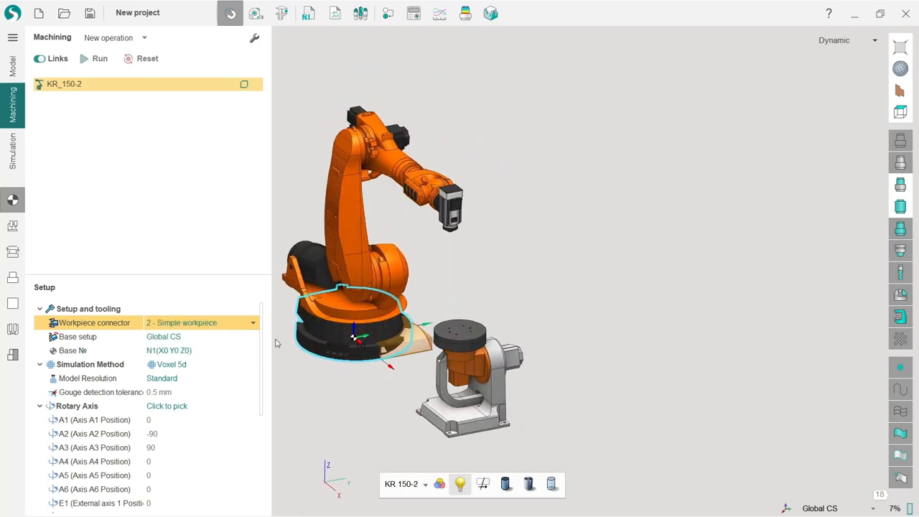
pyautogui.click(201, 322)
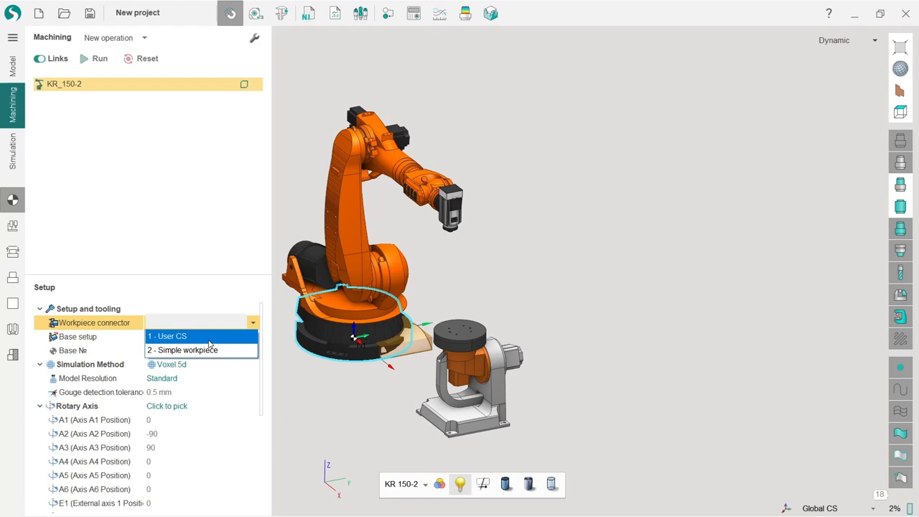
pyautogui.click(167, 336)
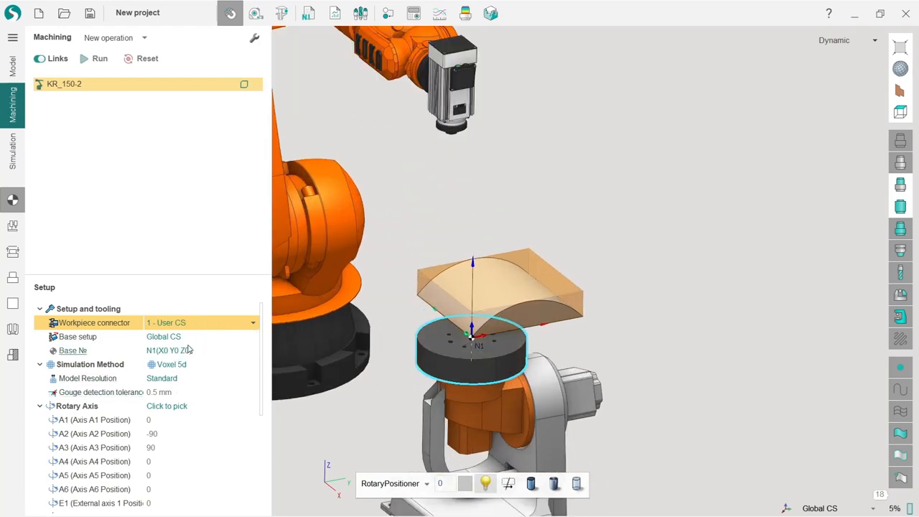
pyautogui.click(78, 335)
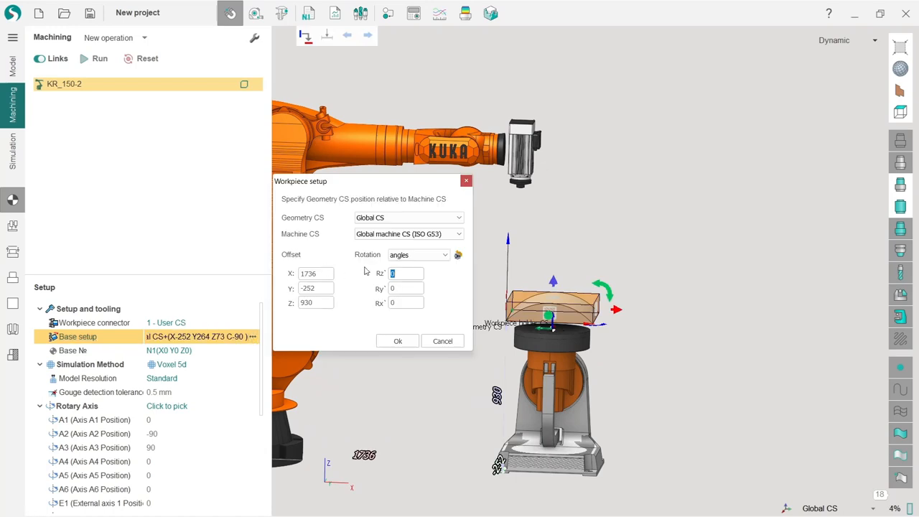
pyautogui.moveTo(393, 359)
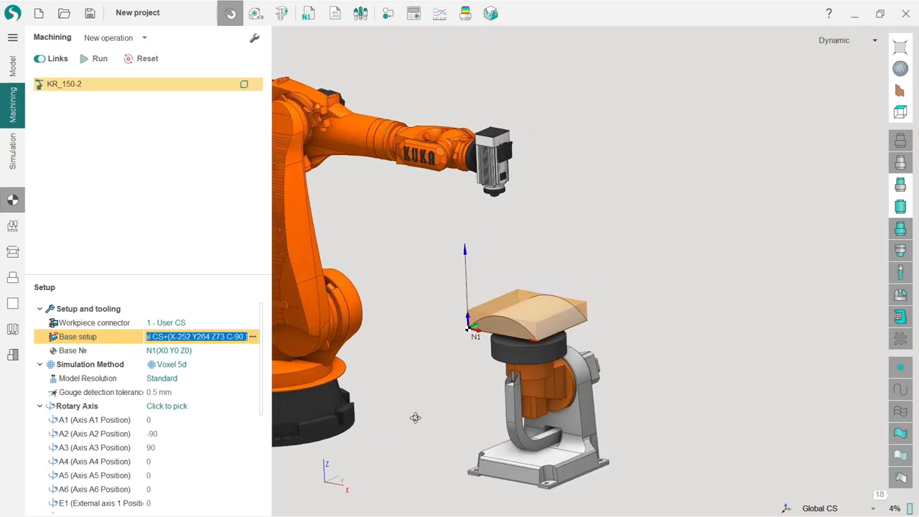
# - Set the workpiece base offset to X 1736, Y -252, Z 930 with Rz -90
pyautogui.scroll(-3)
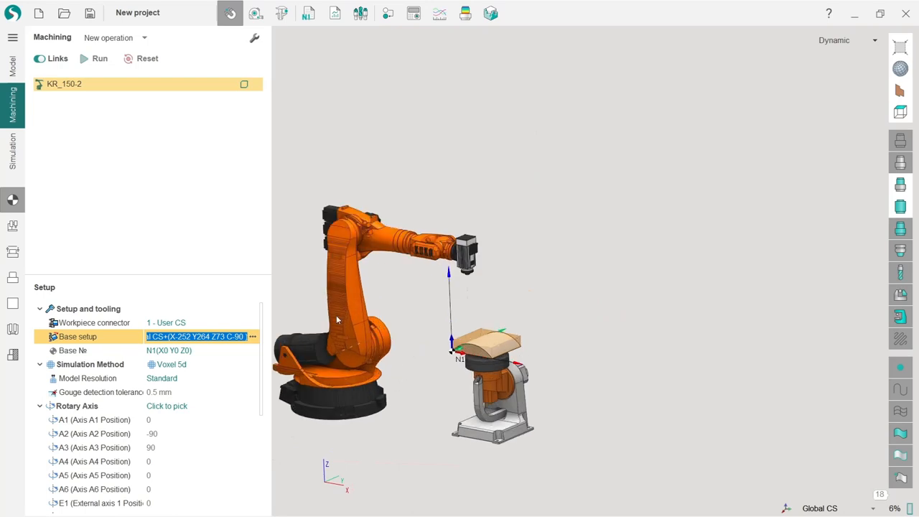